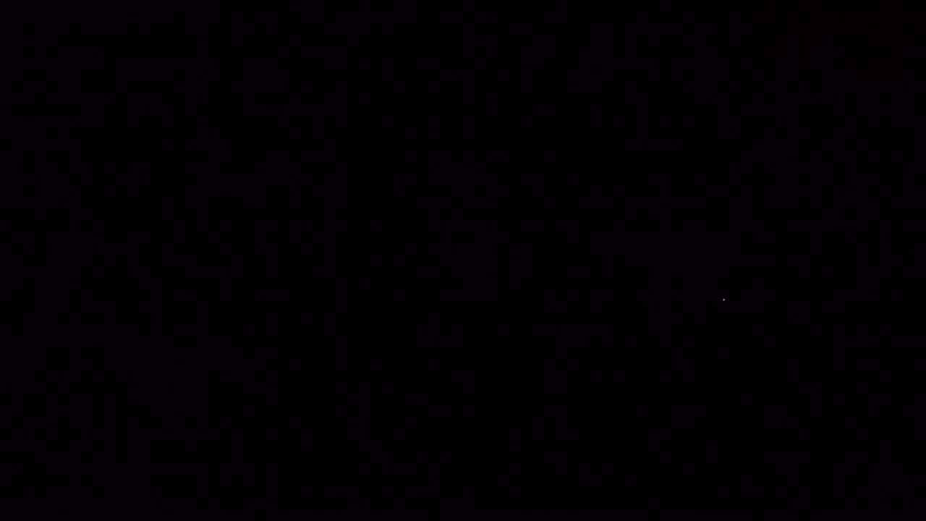
{"action": "mouse_move", "coordinate": [753, 295]}
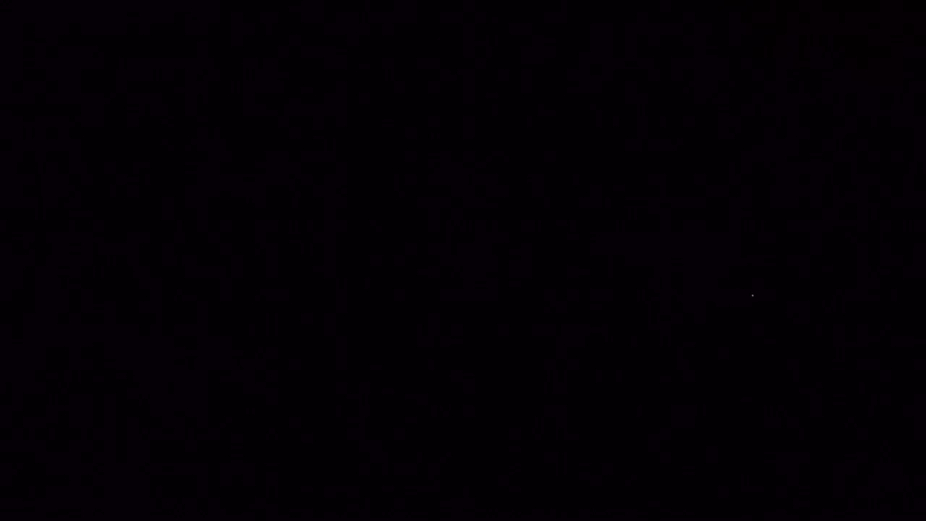